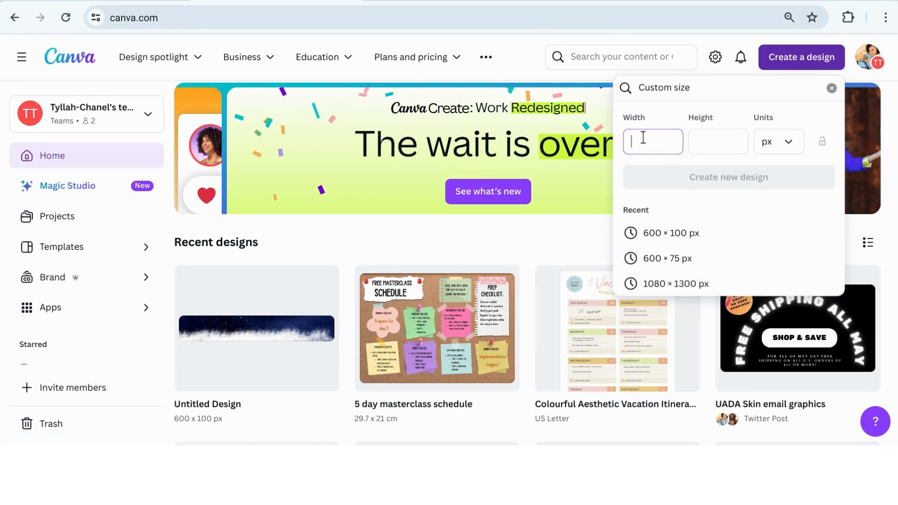
# - Create a new custom-size design of 600 × 100 px
pyautogui.write('600')
pyautogui.click(719, 142)
pyautogui.write('100')
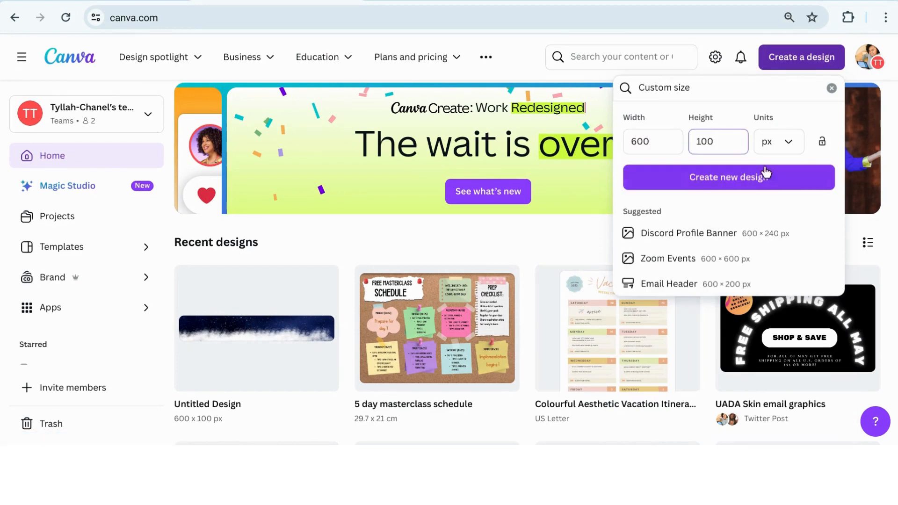
pyautogui.click(727, 177)
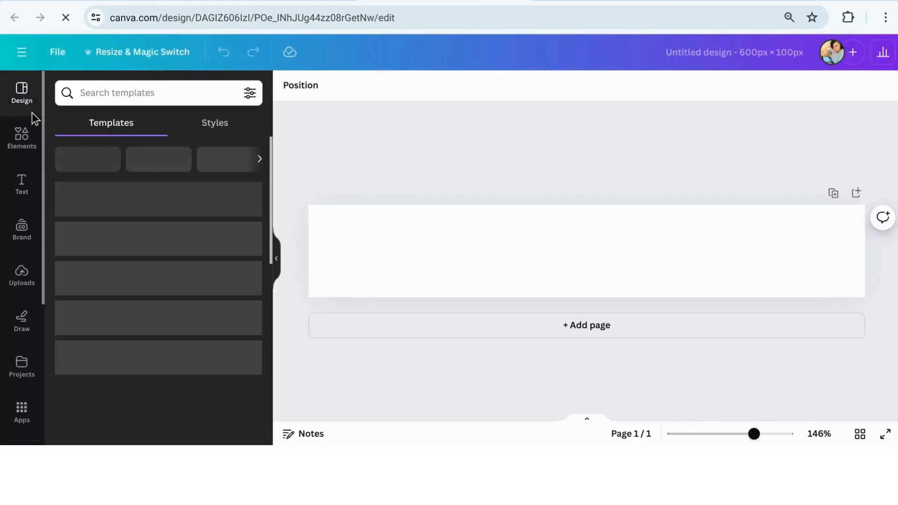
# - Search Elements for 'night' and add a starry night-sky image filling the banner
pyautogui.click(21, 138)
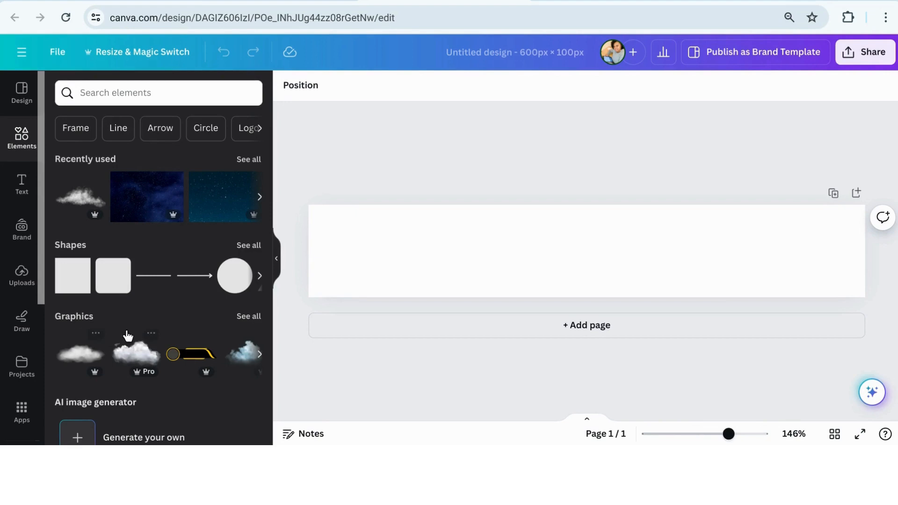
pyautogui.scroll(-3)
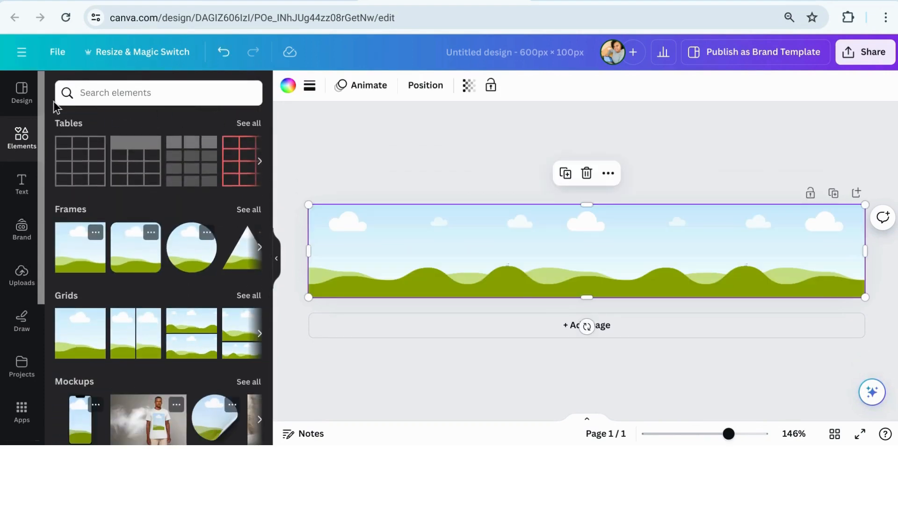
pyautogui.write('night')
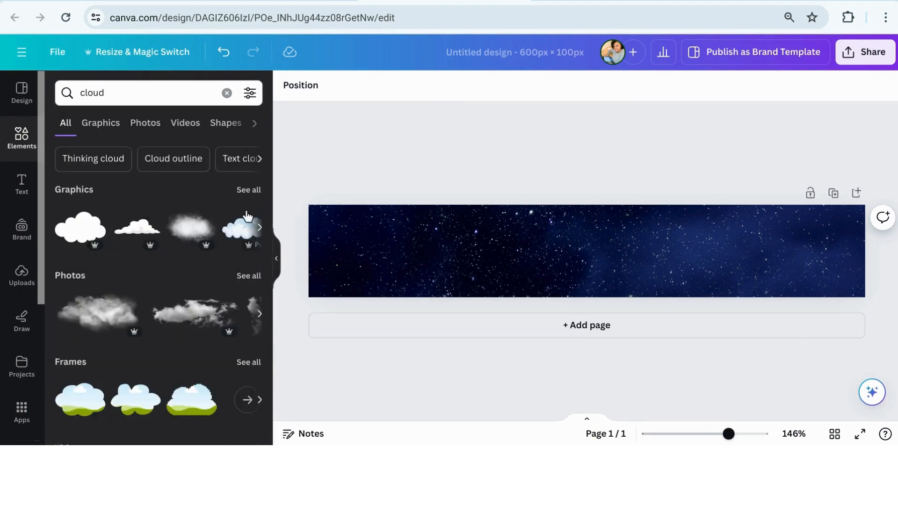
# - Add misty cloud graphics along the banner's bottom edge, then close the Elements panel
pyautogui.click(100, 123)
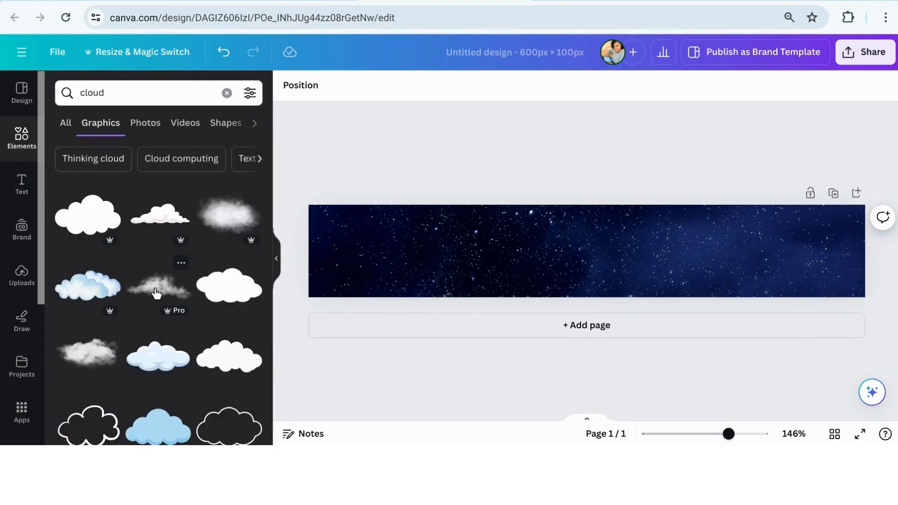
pyautogui.click(161, 287)
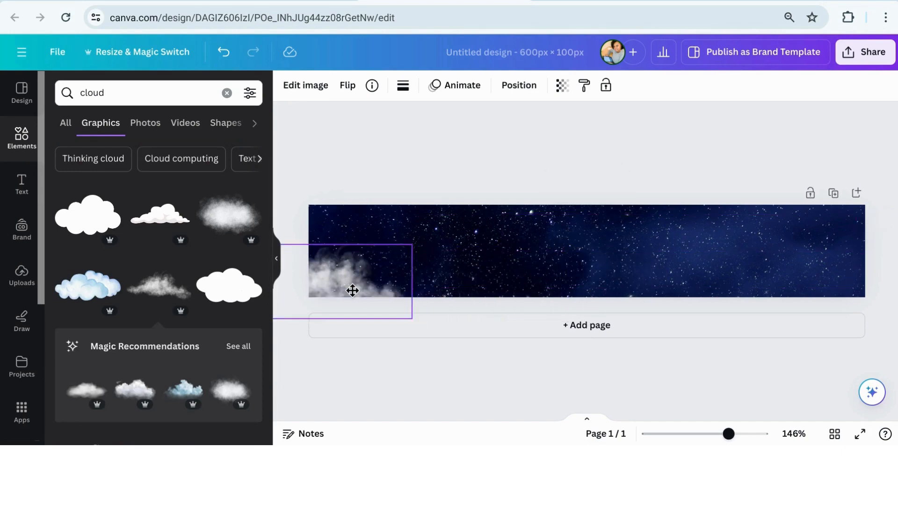
pyautogui.click(353, 291)
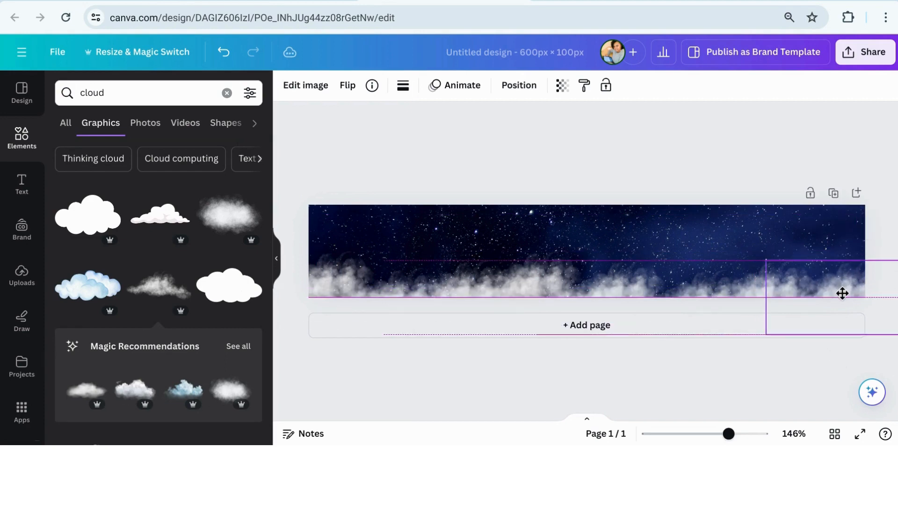
pyautogui.click(681, 161)
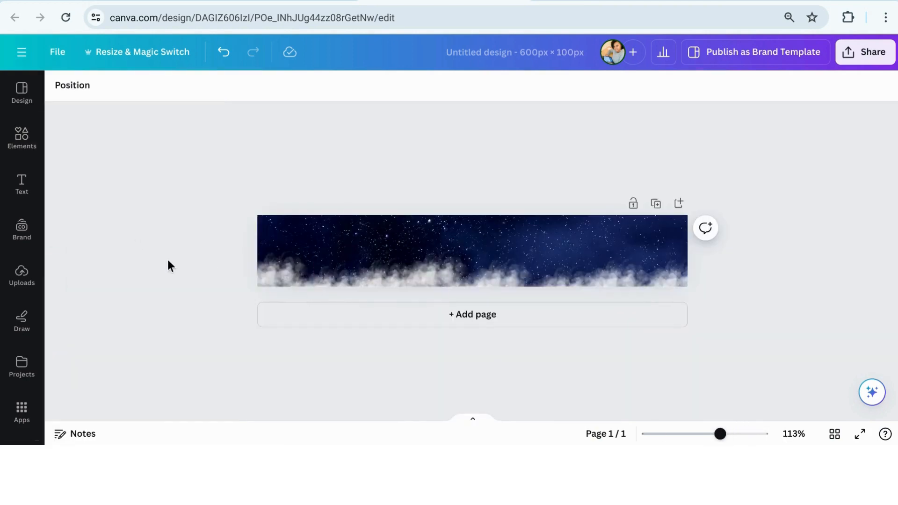
# - Group all the cloud graphics and place a duplicate of the group to the left
pyautogui.click(298, 275)
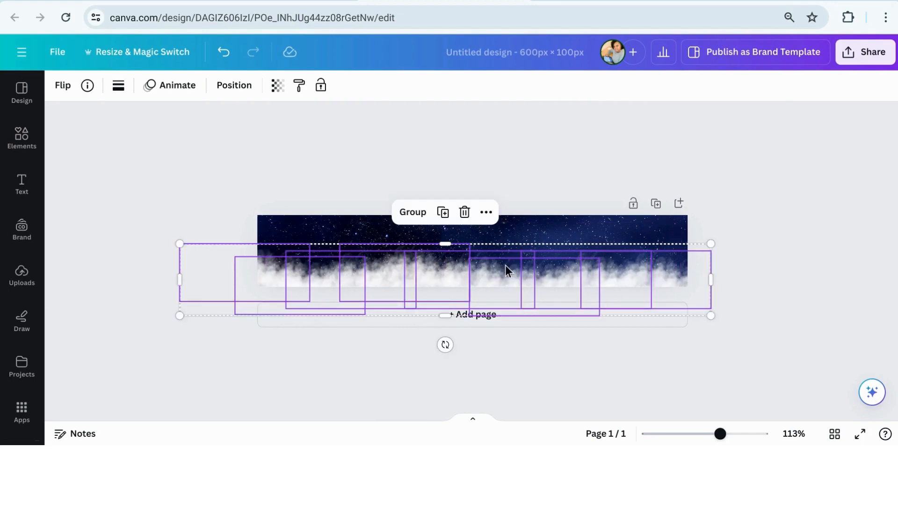
pyautogui.moveTo(442, 212)
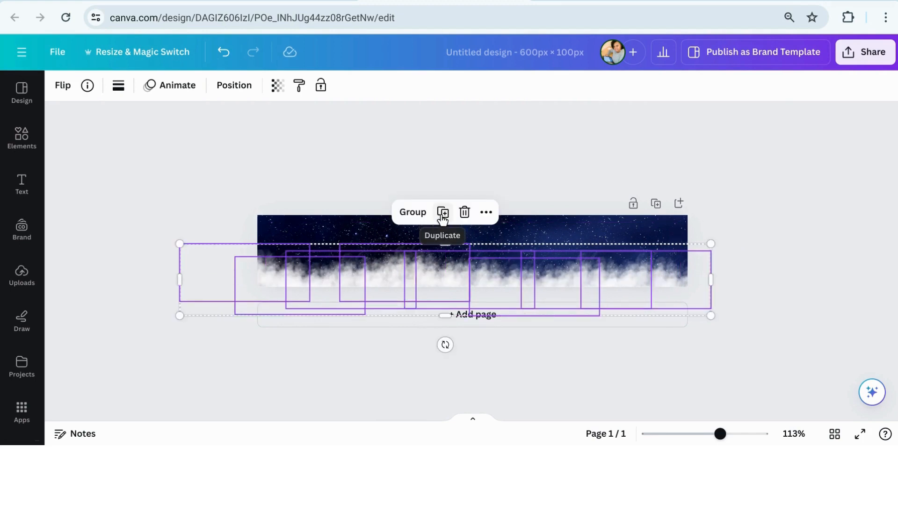
pyautogui.click(412, 212)
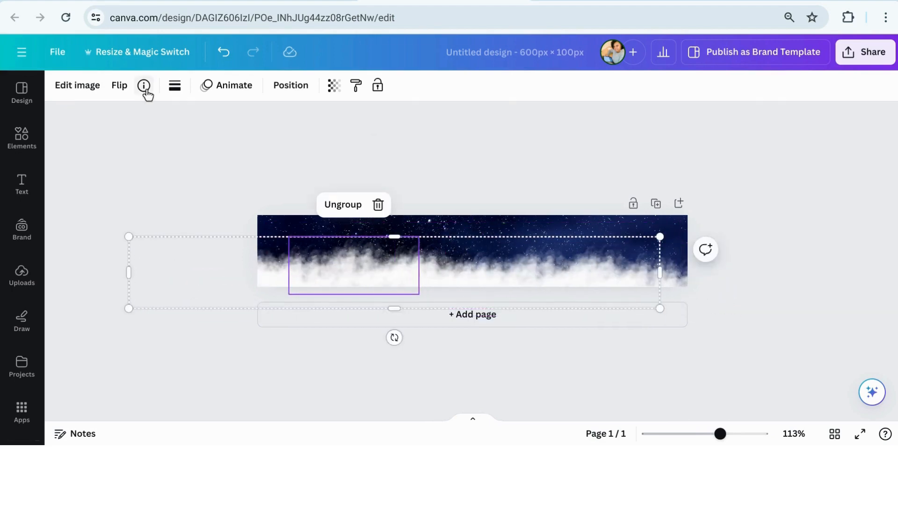
# - Record a custom motion path for the cloud group, redoing the first attempt
pyautogui.click(232, 85)
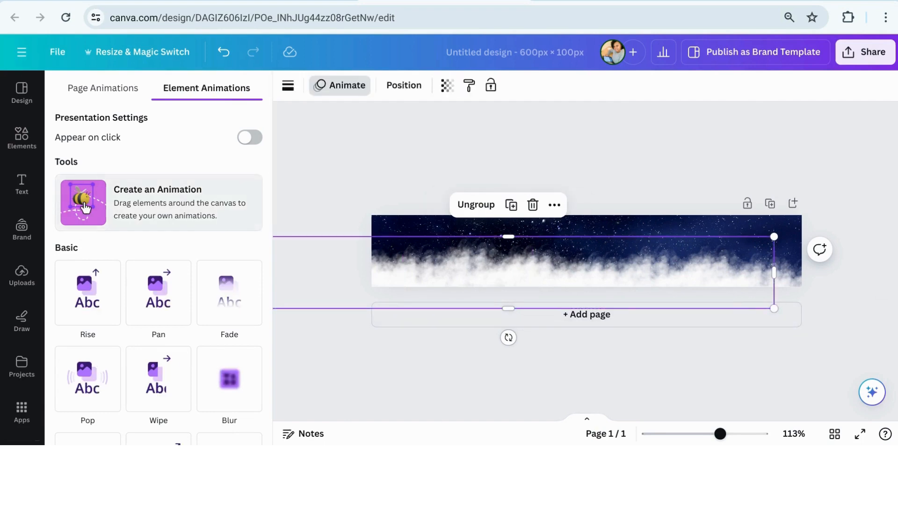
pyautogui.click(158, 202)
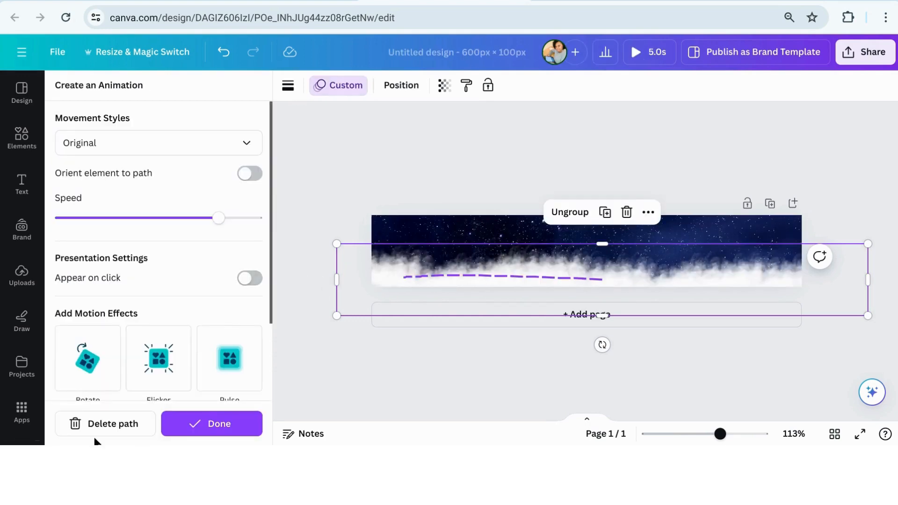
pyautogui.click(212, 424)
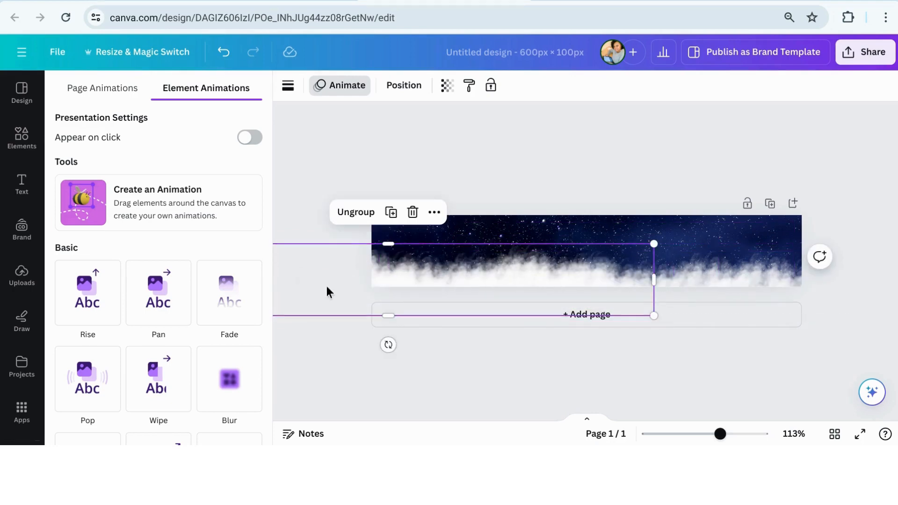
pyautogui.click(158, 202)
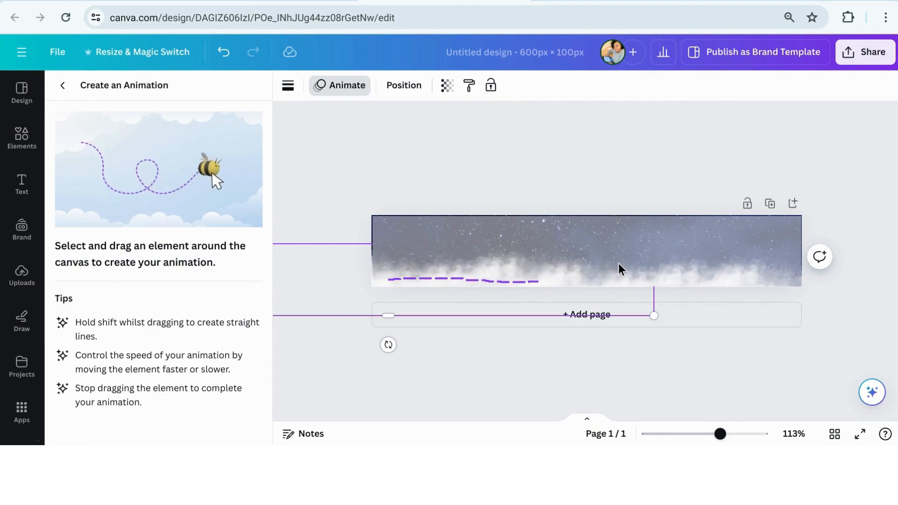
# - Set the cloud animation to Smooth movement at the slowest speed and finish it
pyautogui.click(158, 143)
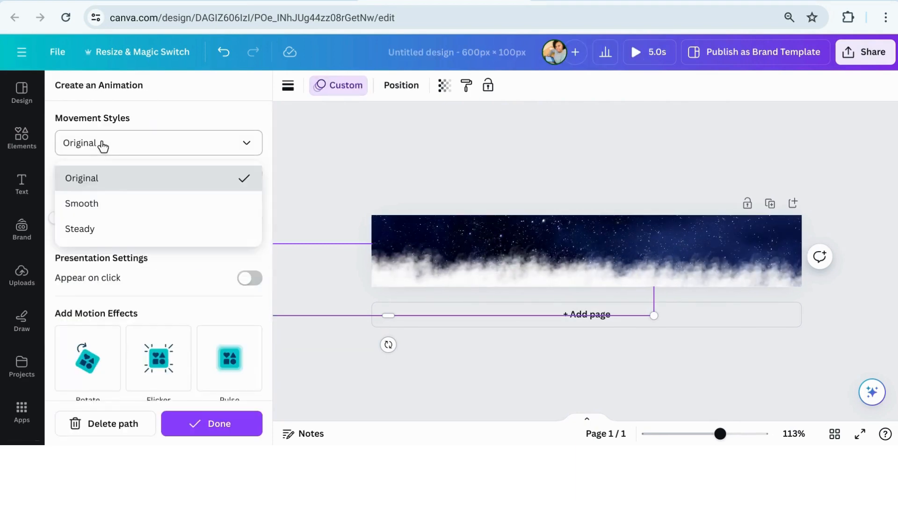
pyautogui.click(81, 203)
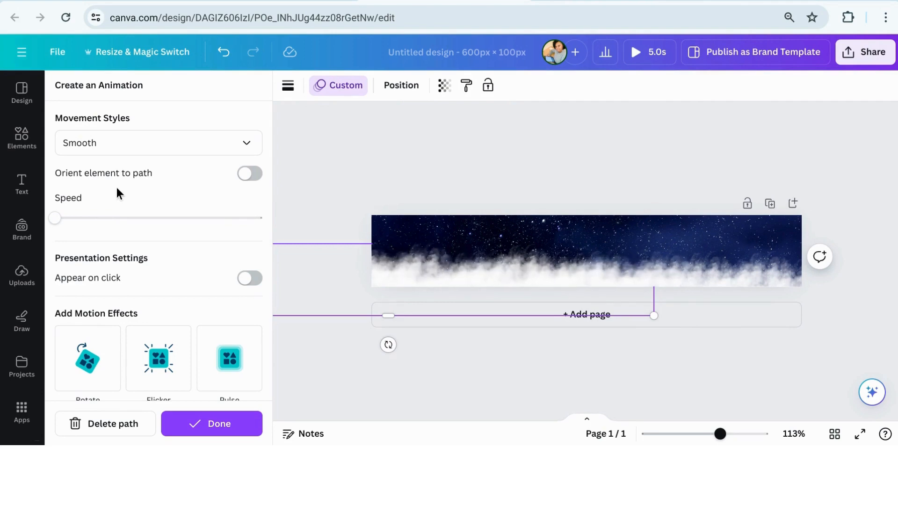
pyautogui.click(581, 241)
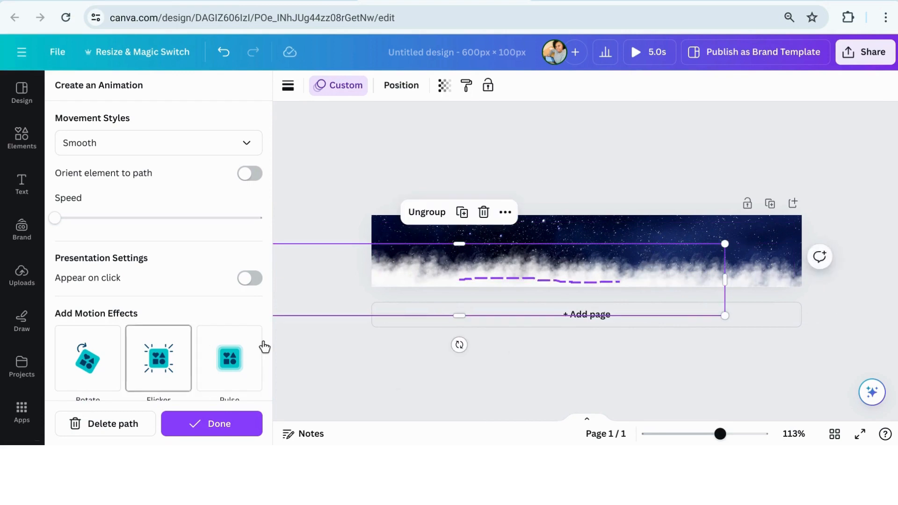
pyautogui.click(634, 52)
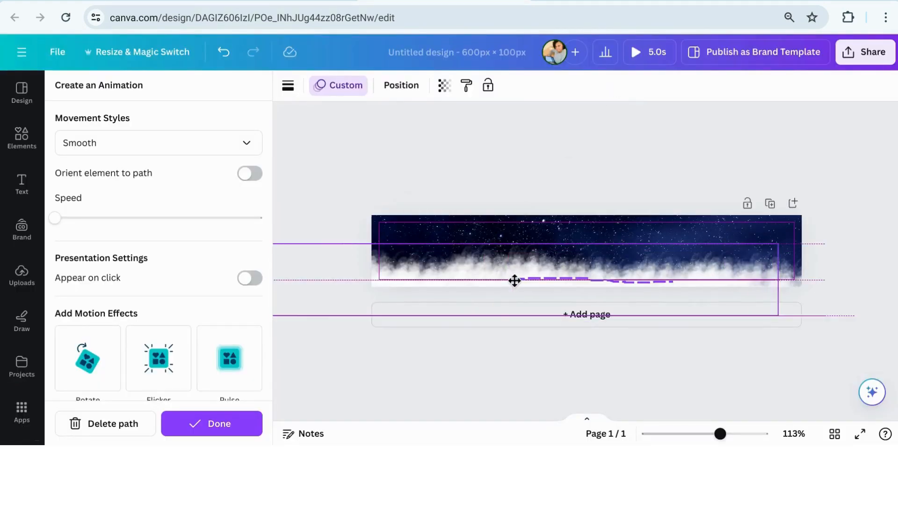
pyautogui.click(212, 423)
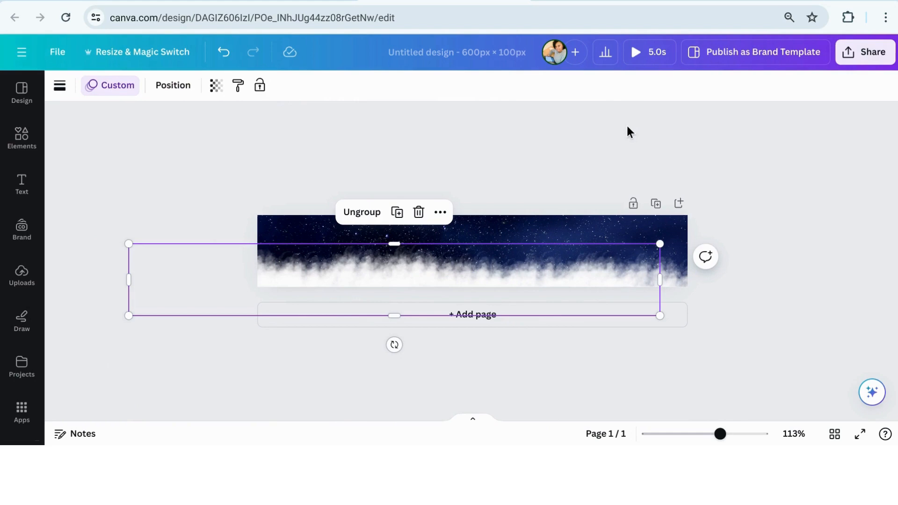
pyautogui.click(413, 132)
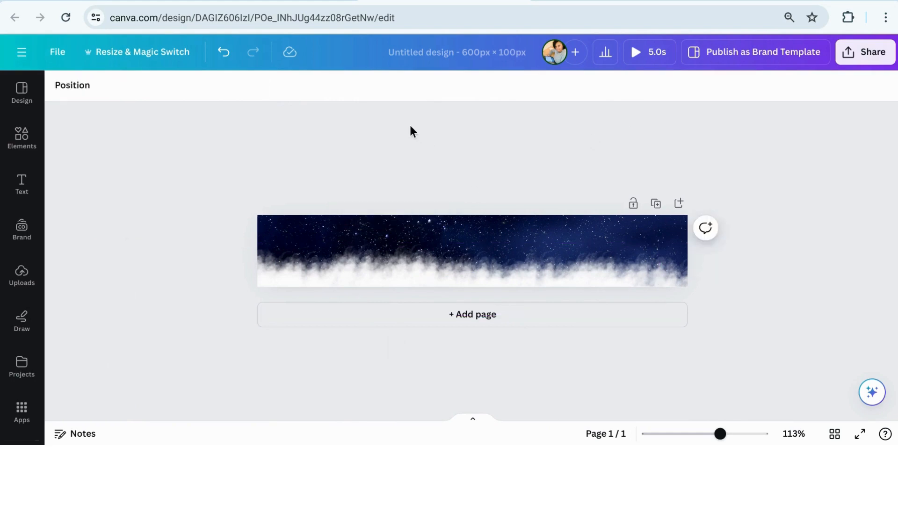
# - Add a comet graphic from a 'comet' search and draw its custom motion path
pyautogui.click(21, 137)
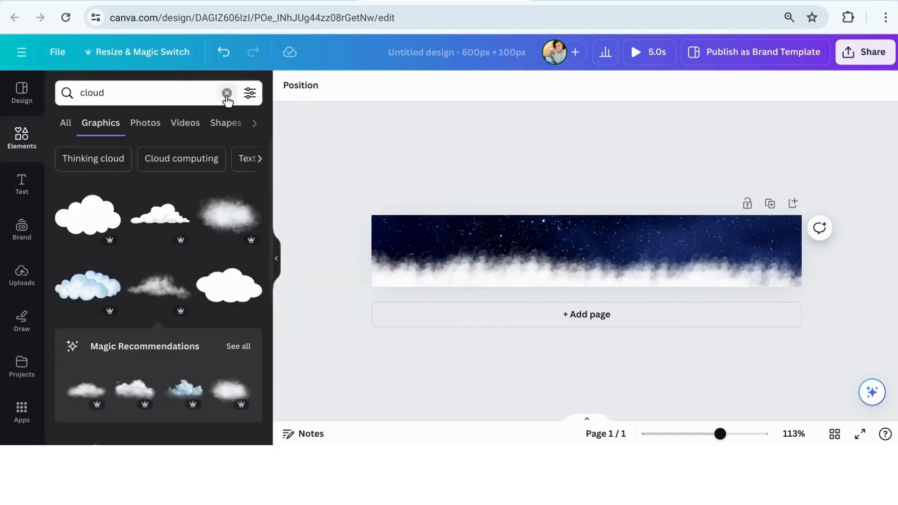
pyautogui.write('comet')
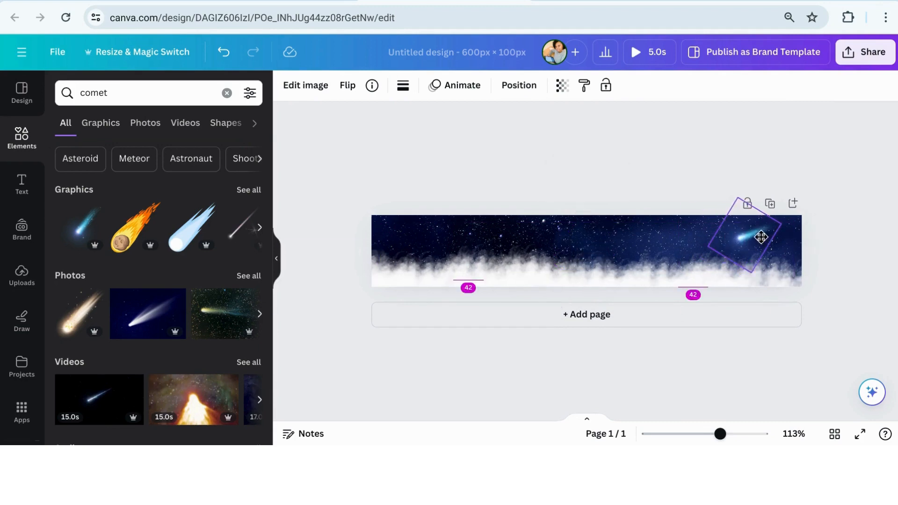
pyautogui.click(462, 85)
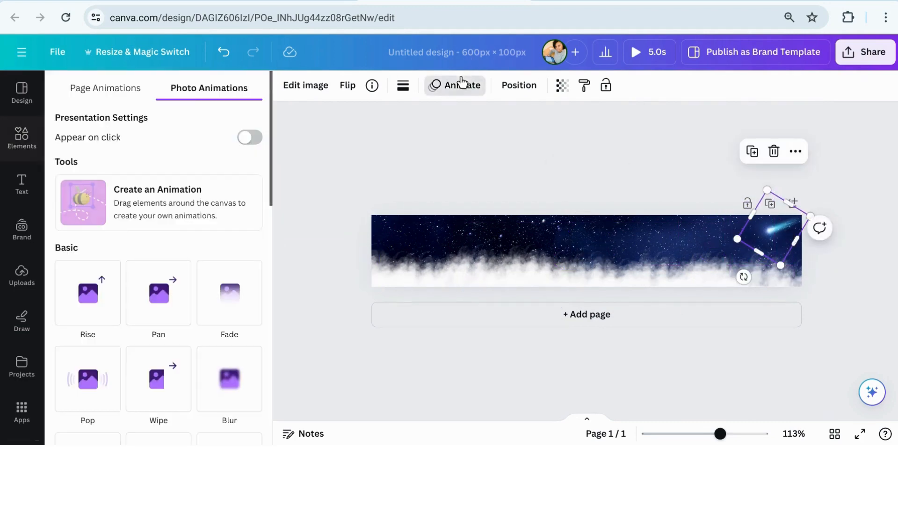
pyautogui.click(157, 202)
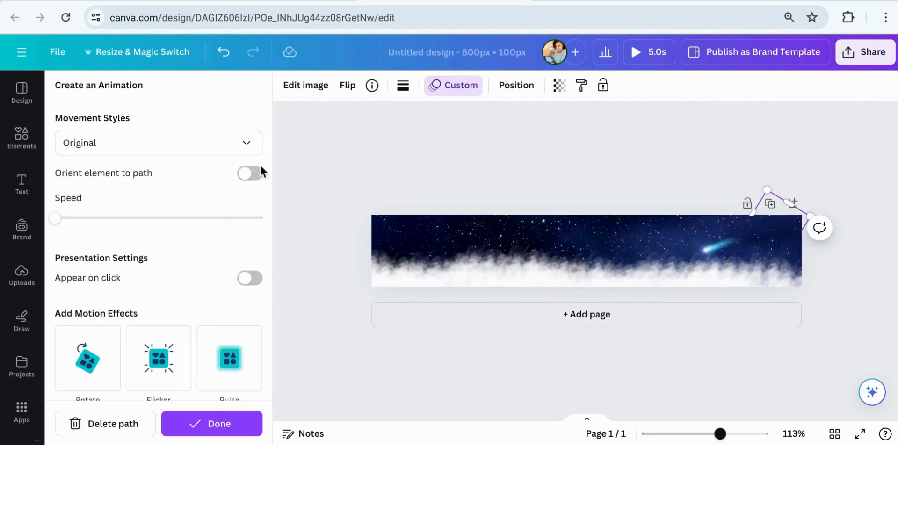
pyautogui.click(159, 143)
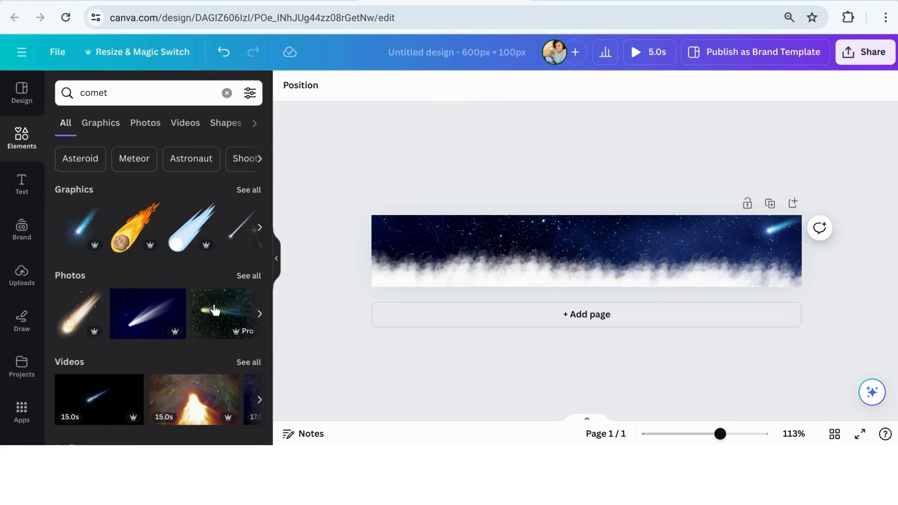
# - Add a heading reading '20% off ALL night time garments! -->' at font size 24.3
pyautogui.click(21, 184)
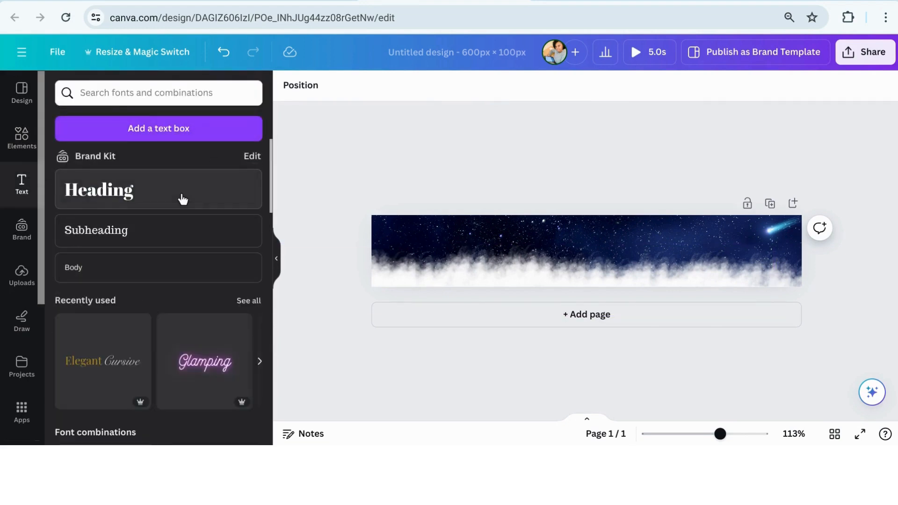
pyautogui.click(158, 189)
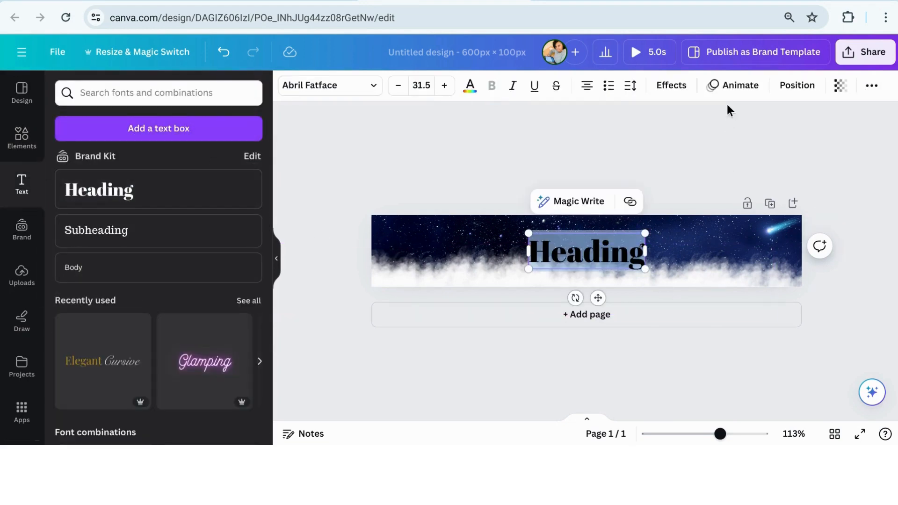
pyautogui.write('20% i')
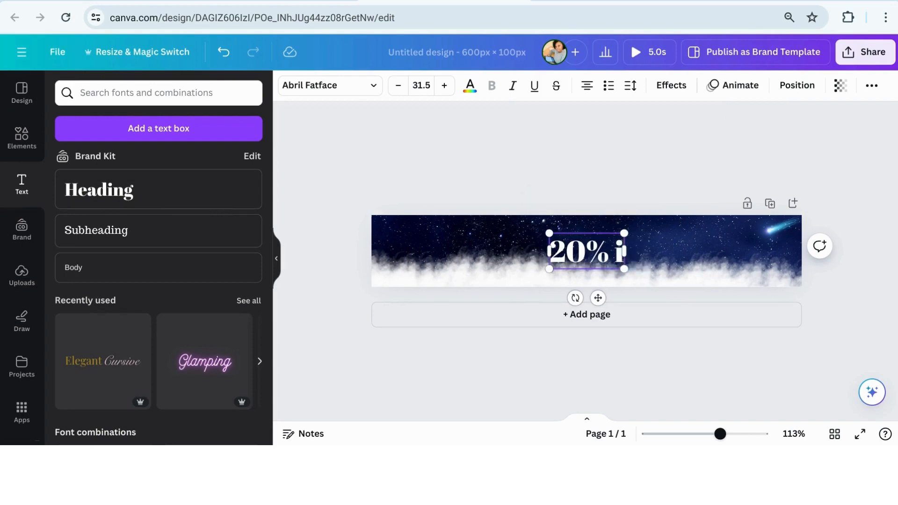
pyautogui.write('off ALL night time garments!')
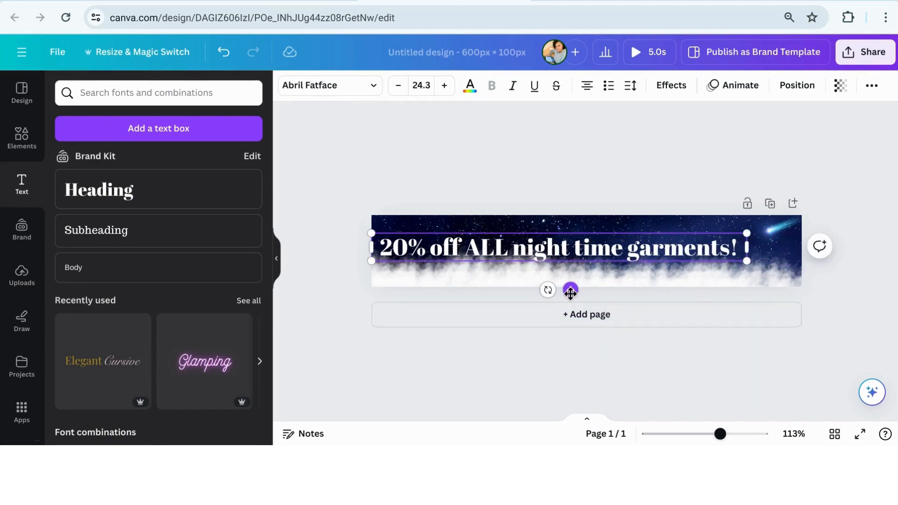
pyautogui.click(712, 145)
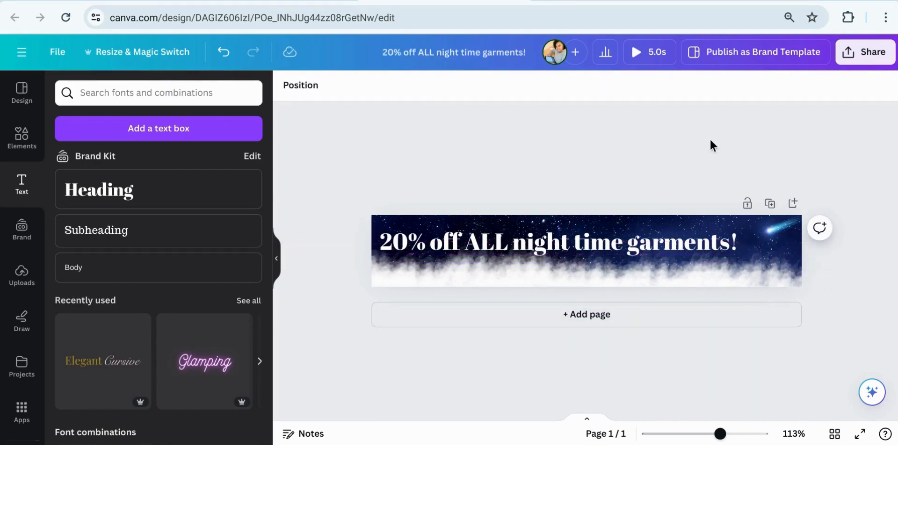
pyautogui.moveTo(377, 188)
pyautogui.write(' -->')
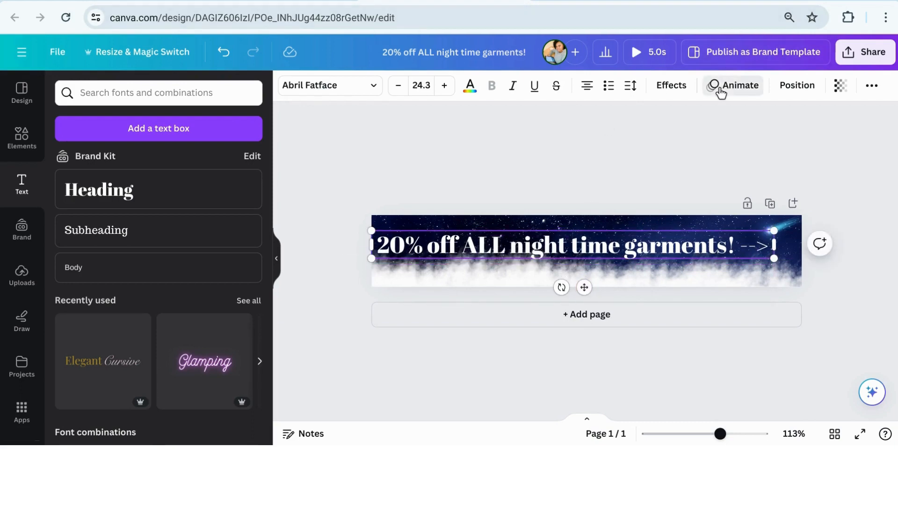
# - Draw a custom motion path for the headline with Smooth movement style
pyautogui.click(740, 85)
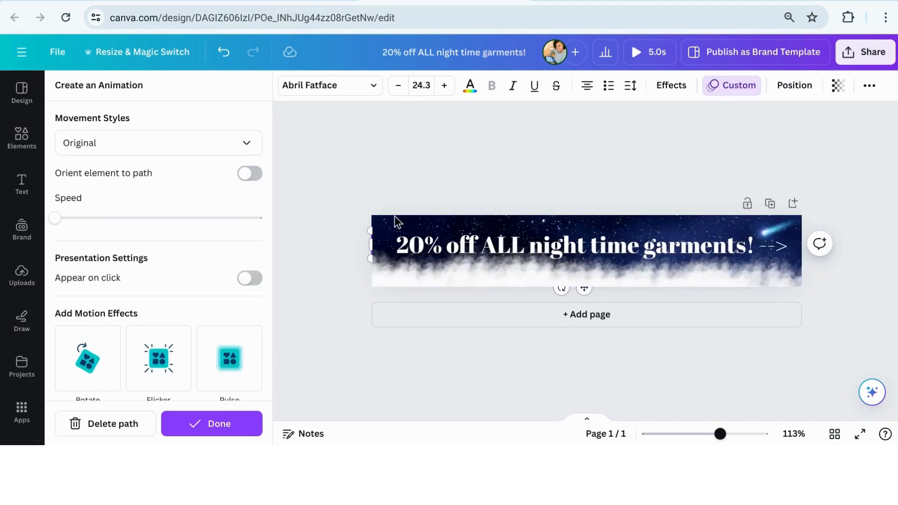
pyautogui.click(158, 143)
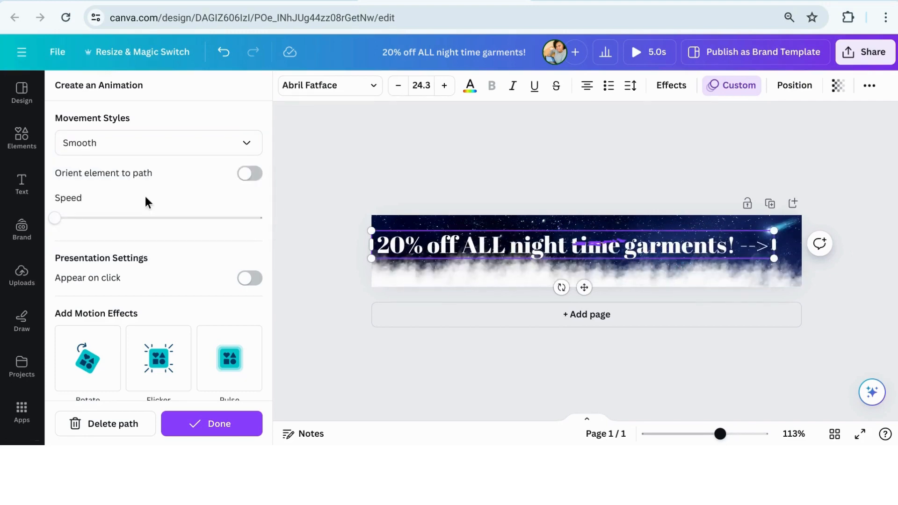
pyautogui.click(21, 184)
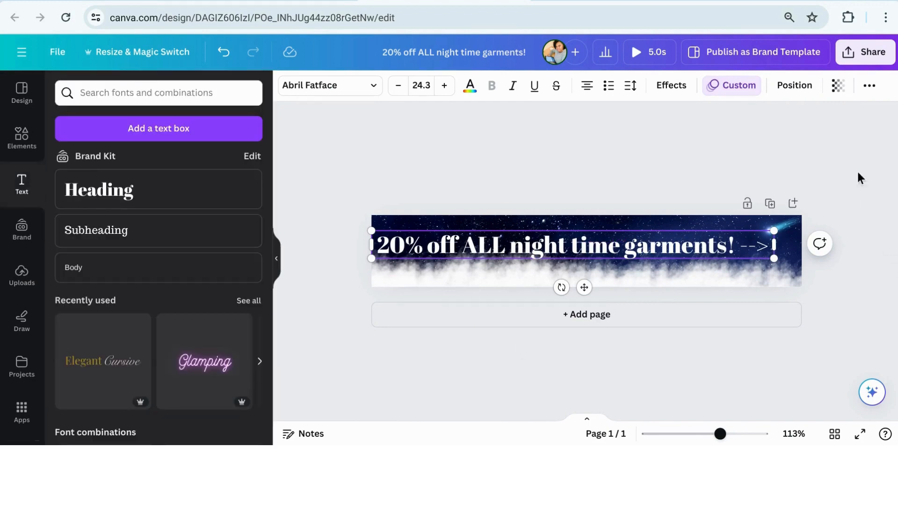
# - Download the animated banner with GIF as the file type
pyautogui.click(865, 52)
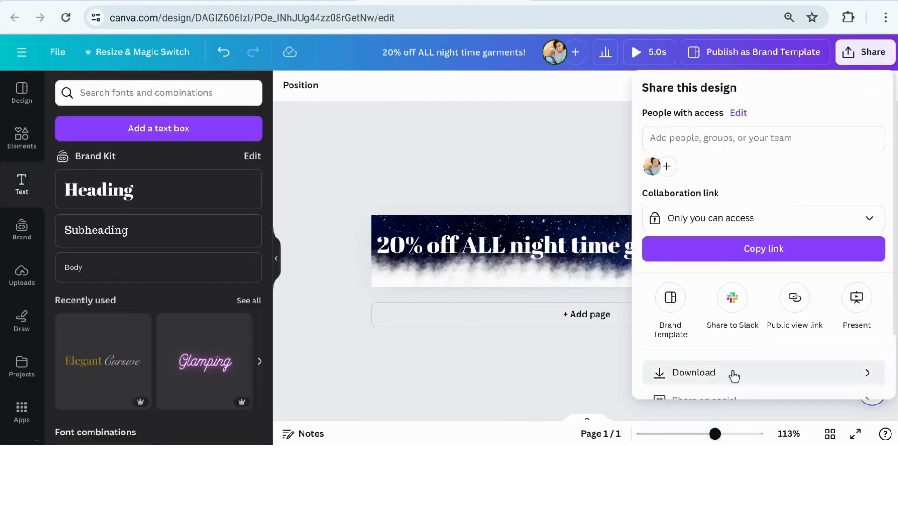
pyautogui.click(692, 373)
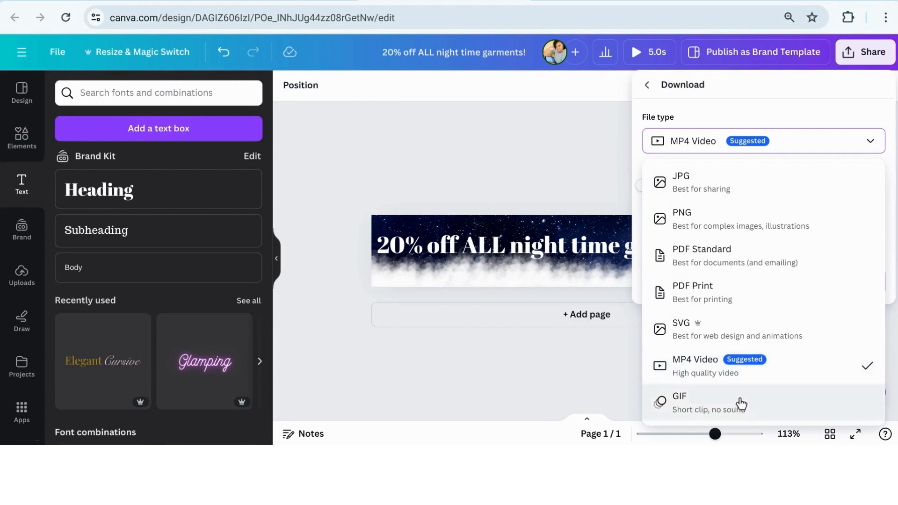
pyautogui.click(679, 401)
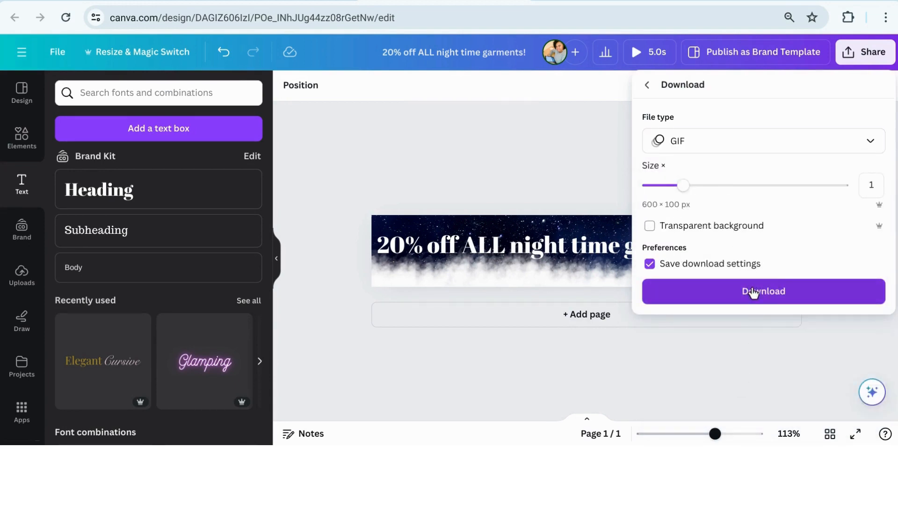
pyautogui.click(763, 291)
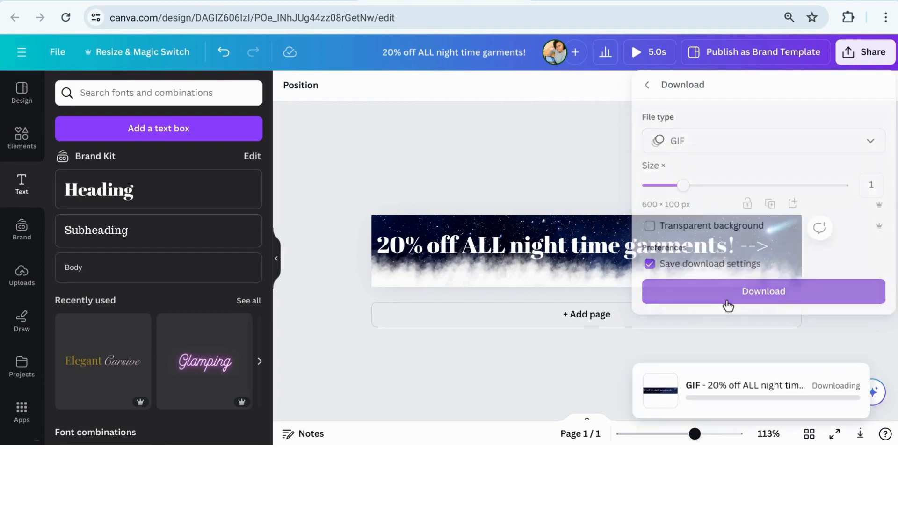
pyautogui.click(763, 291)
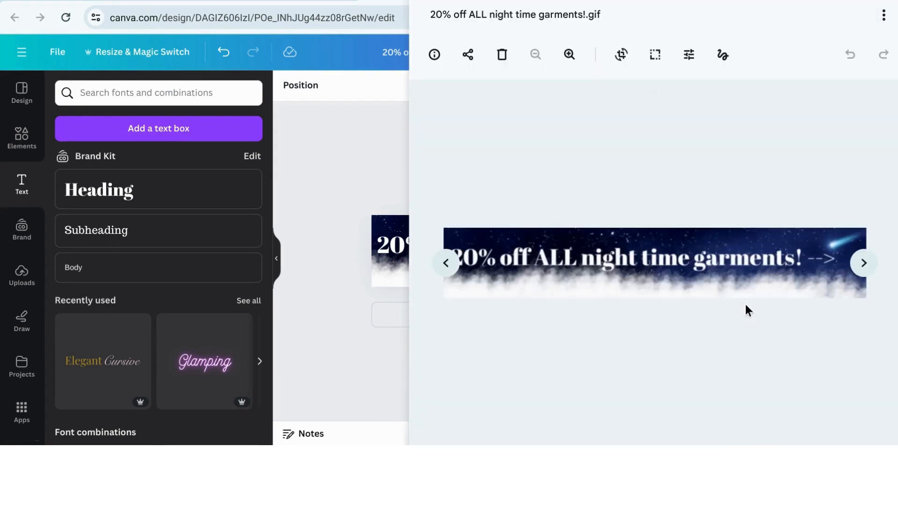
# - Zoom in on the downloaded banner GIF in the Gallery viewer
pyautogui.click(515, 15)
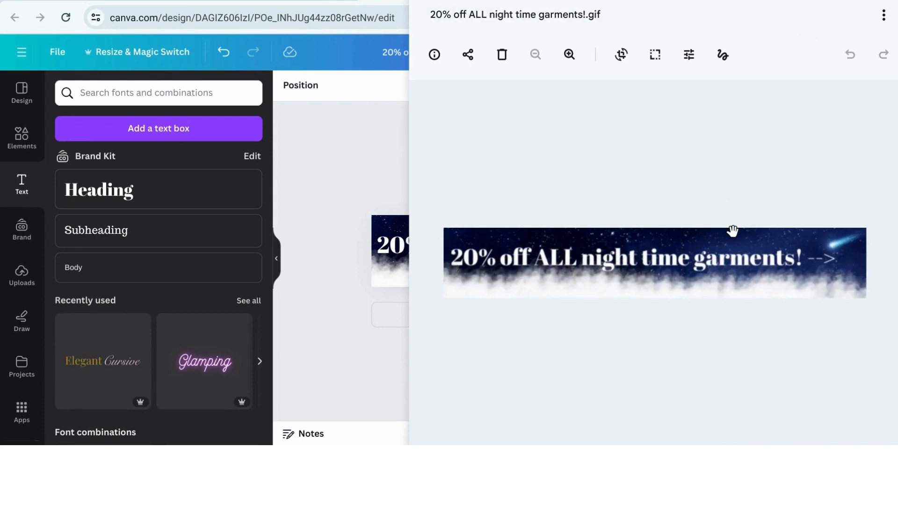
pyautogui.click(569, 54)
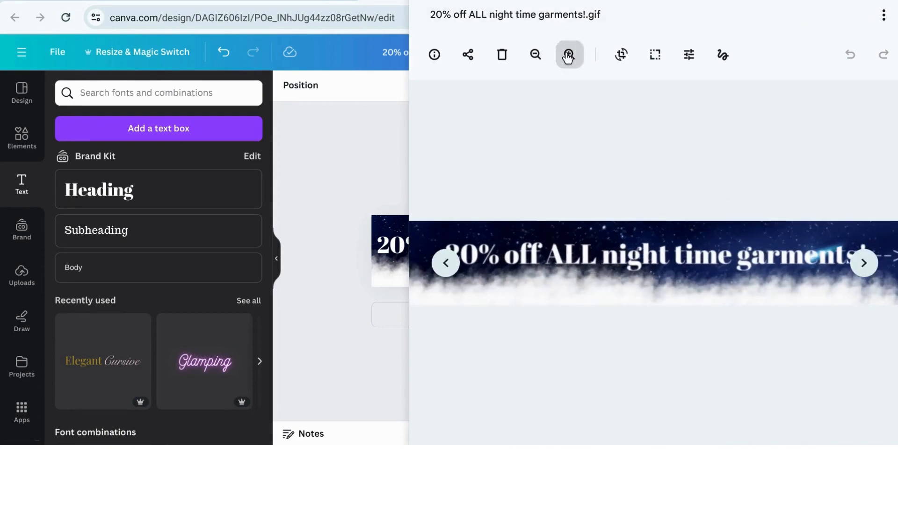